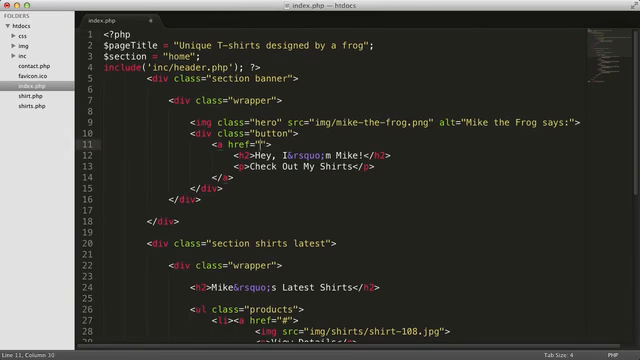
text(shirts)
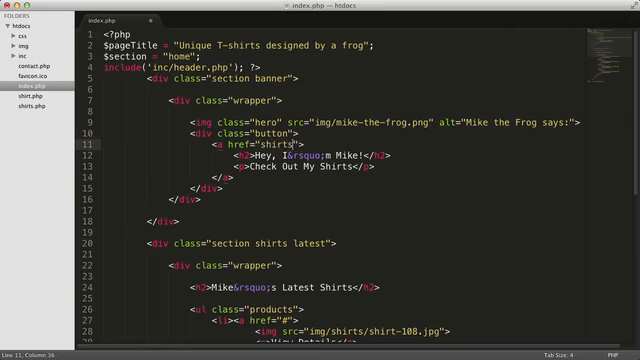
text(.php)
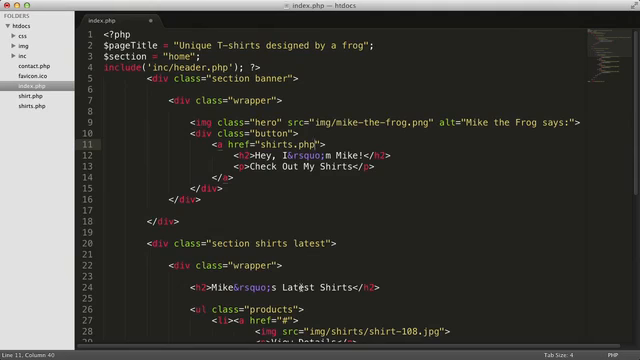
scroll(down, 3)
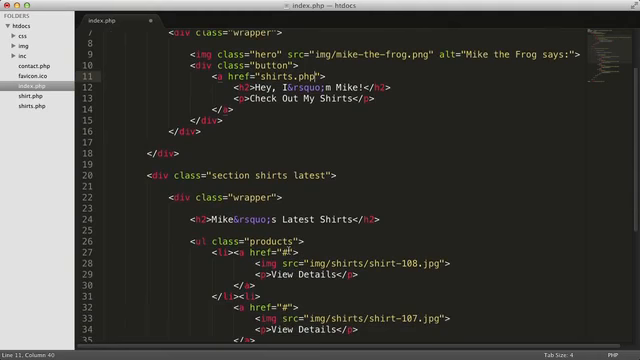
scroll(down, 3)
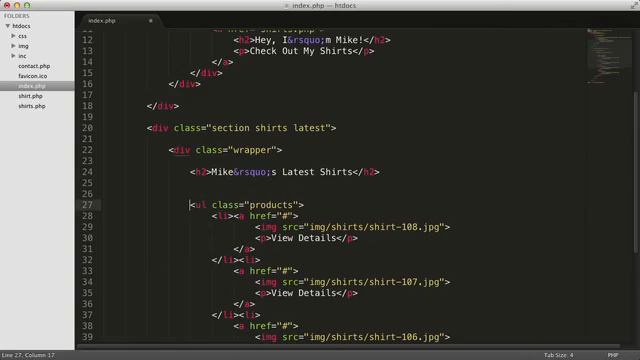
text(<?php)
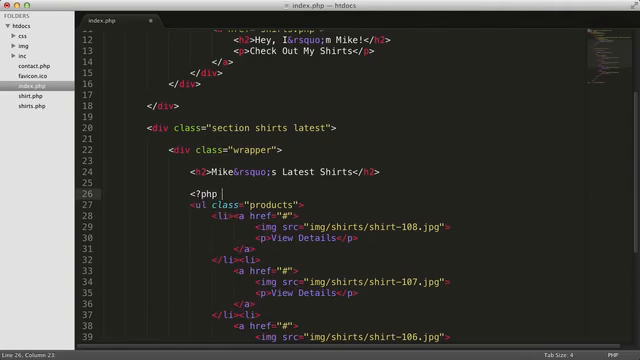
text(include())
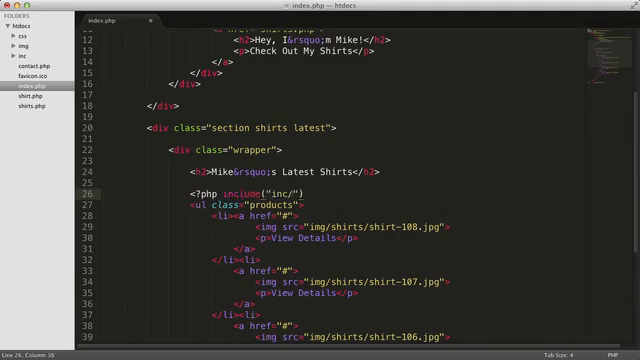
text(products.php)
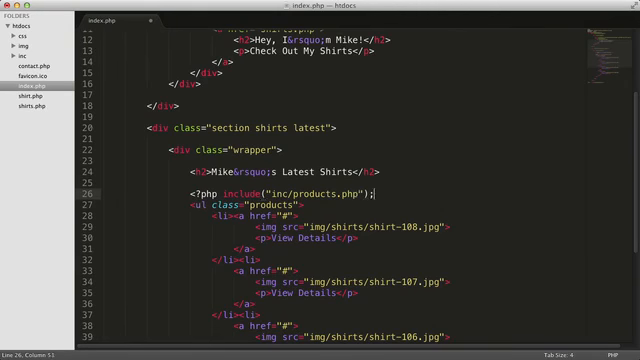
text(?>)
text(<?php foreach($products as $prod)
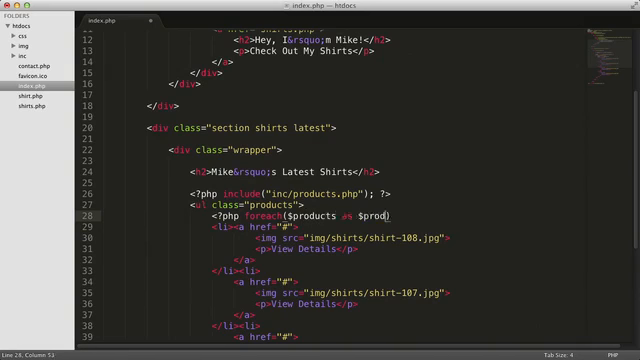
text({ ?})
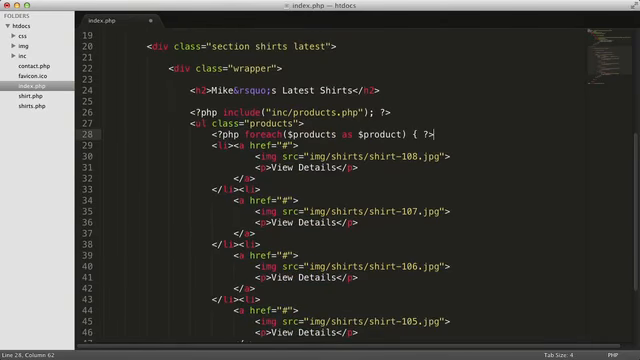
scroll(down, 3)
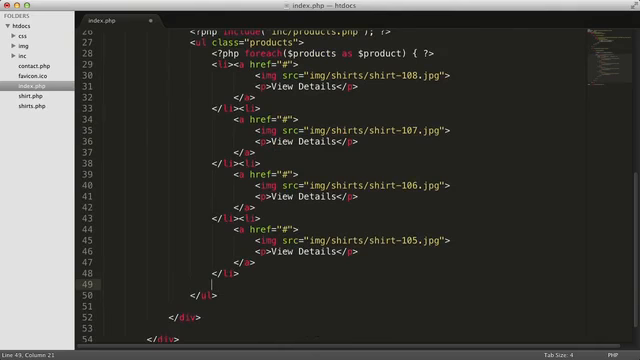
text(<?ph)
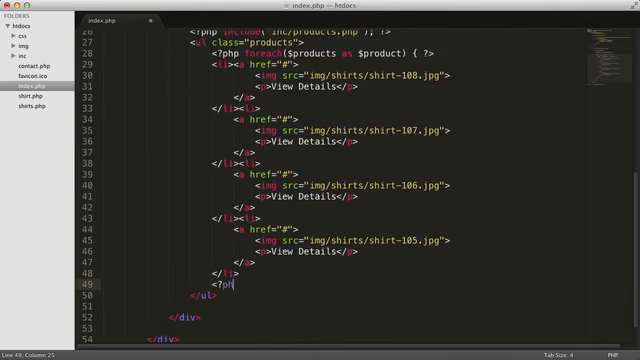